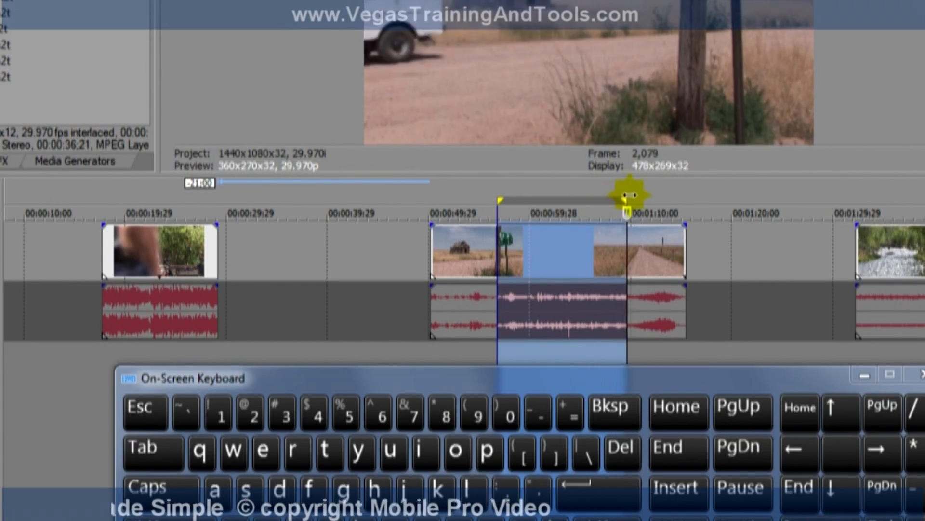
Step: Delete the marked time range from the middle of the second event, leaving a hole
{"action": "left_click", "coordinate": [614, 407]}
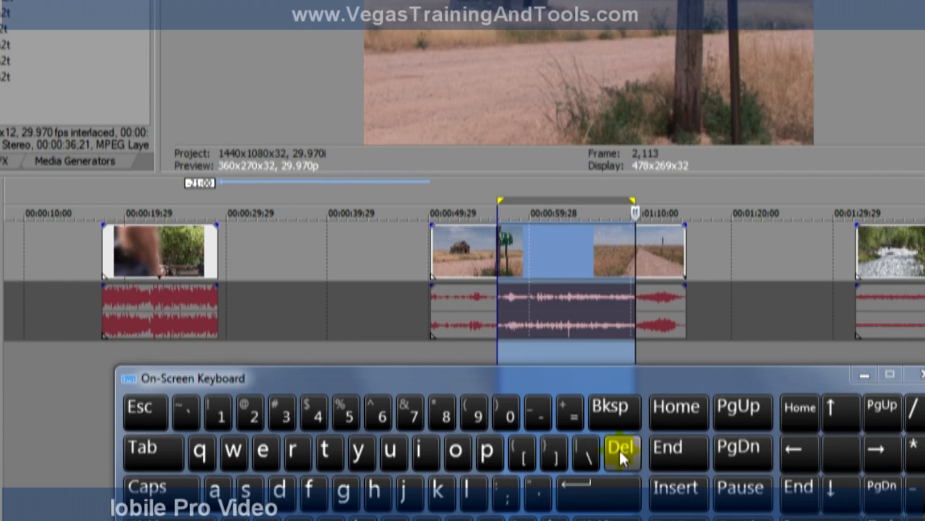
{"action": "left_click", "coordinate": [622, 453]}
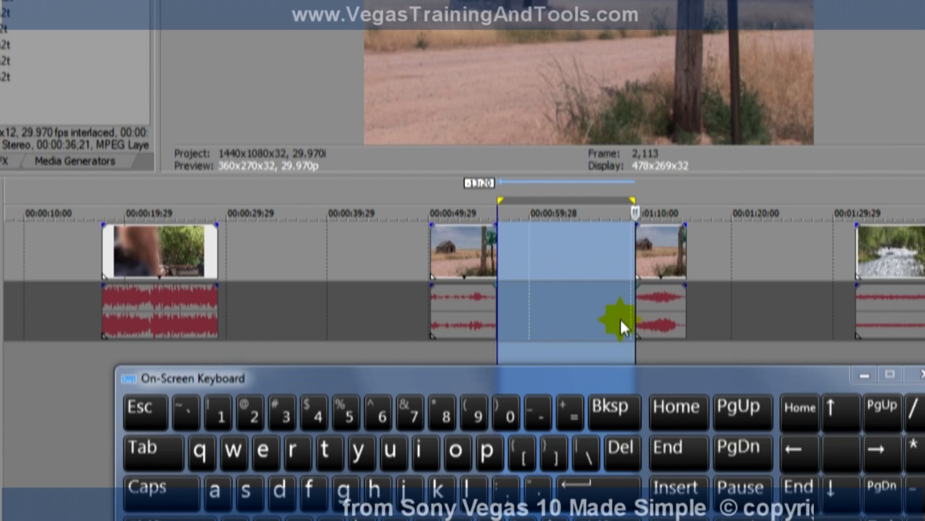
{"action": "mouse_move", "coordinate": [601, 300]}
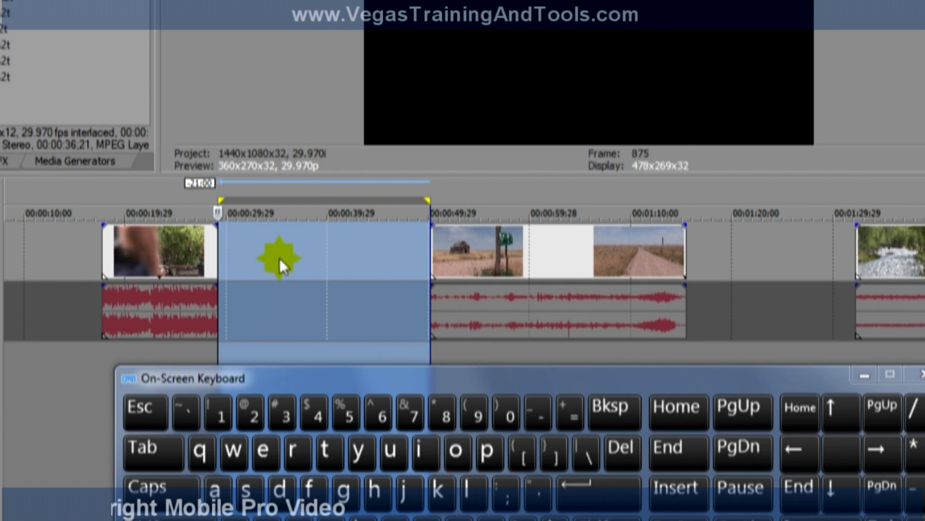
{"action": "mouse_move", "coordinate": [305, 233]}
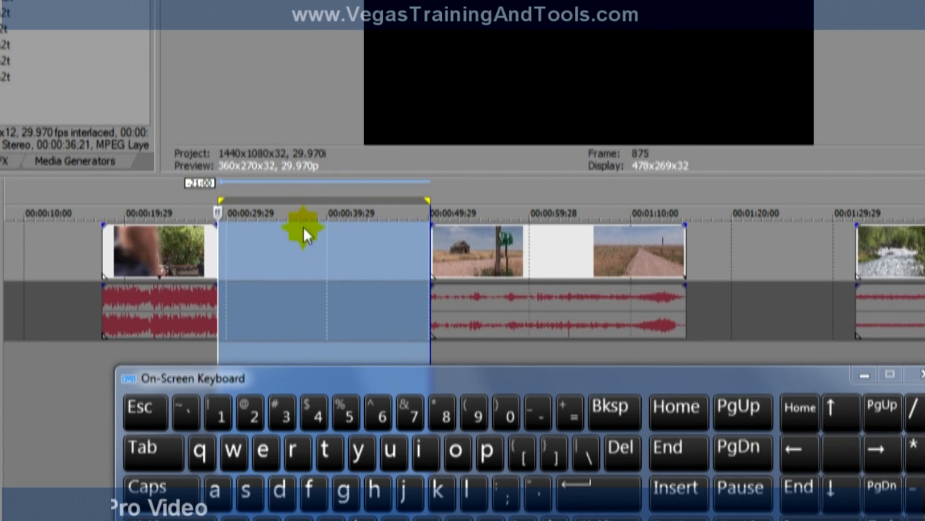
{"action": "mouse_move", "coordinate": [498, 273]}
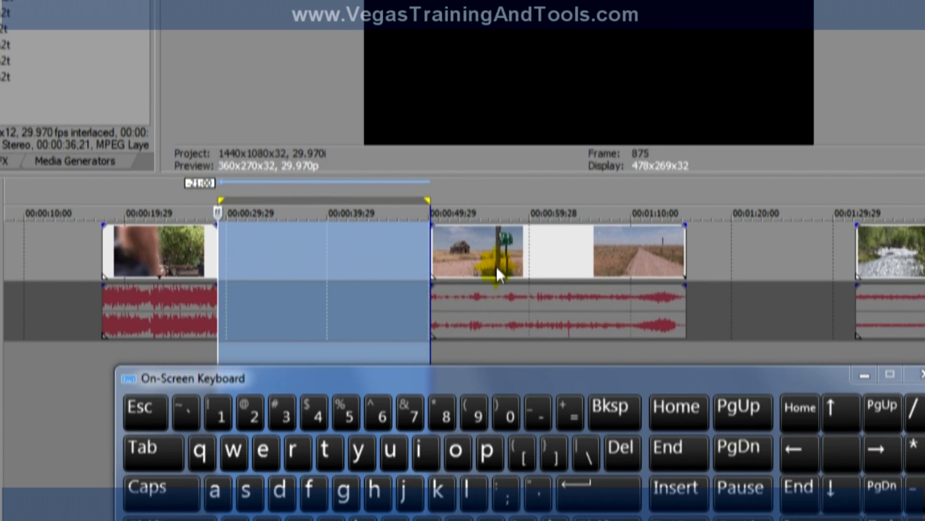
{"action": "left_click", "coordinate": [623, 446]}
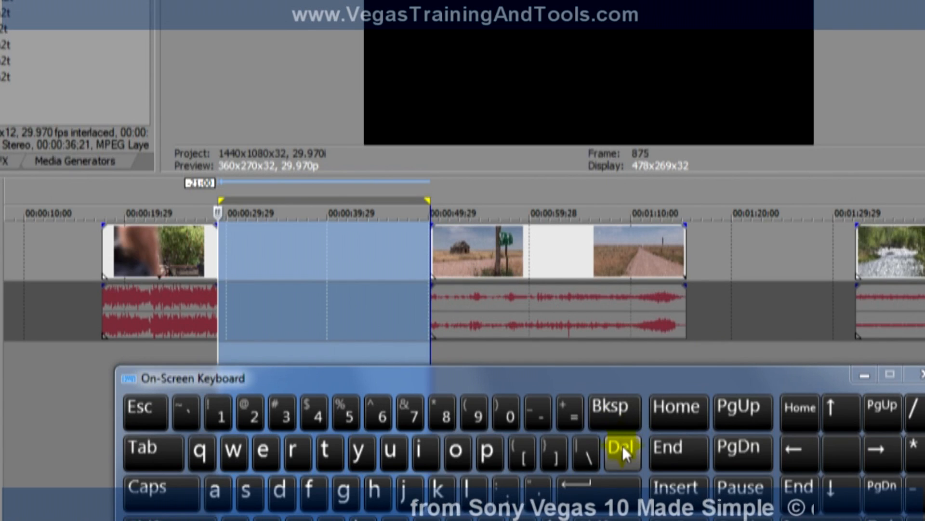
{"action": "mouse_move", "coordinate": [614, 409]}
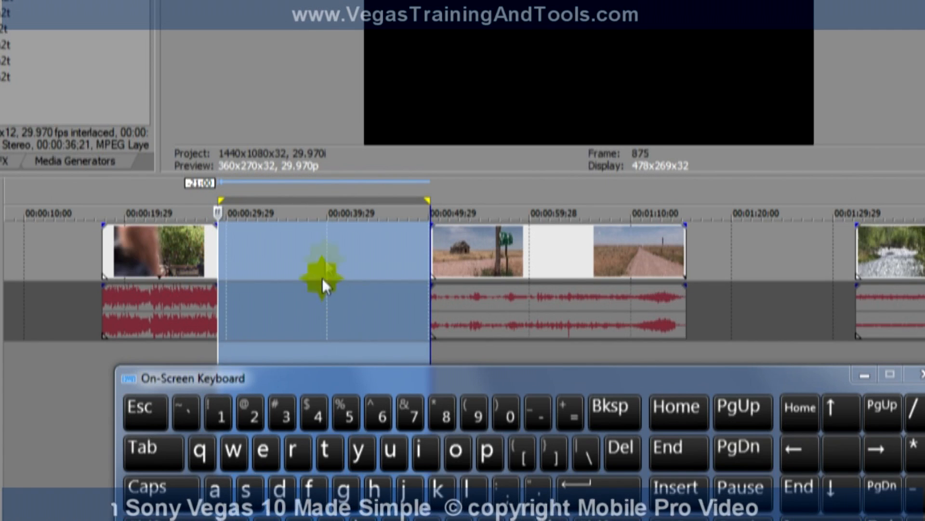
{"action": "mouse_move", "coordinate": [372, 272]}
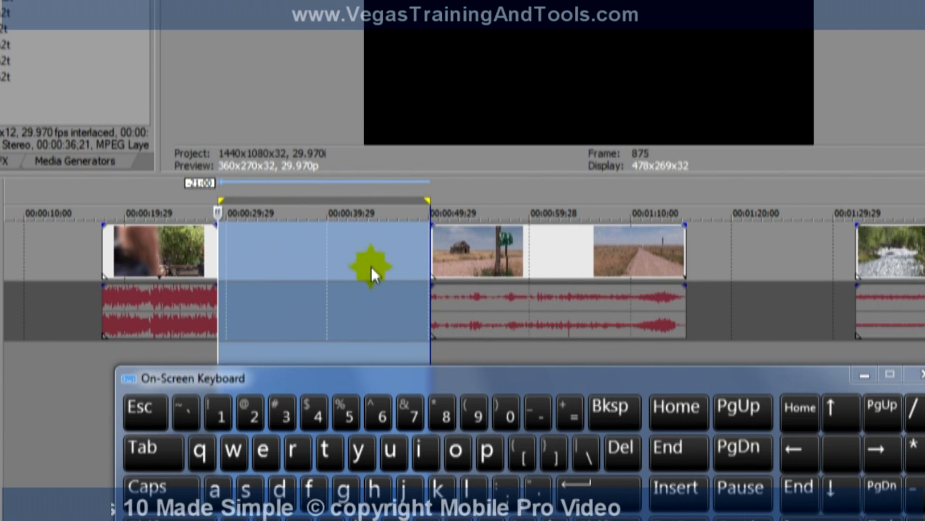
{"action": "mouse_move", "coordinate": [395, 278]}
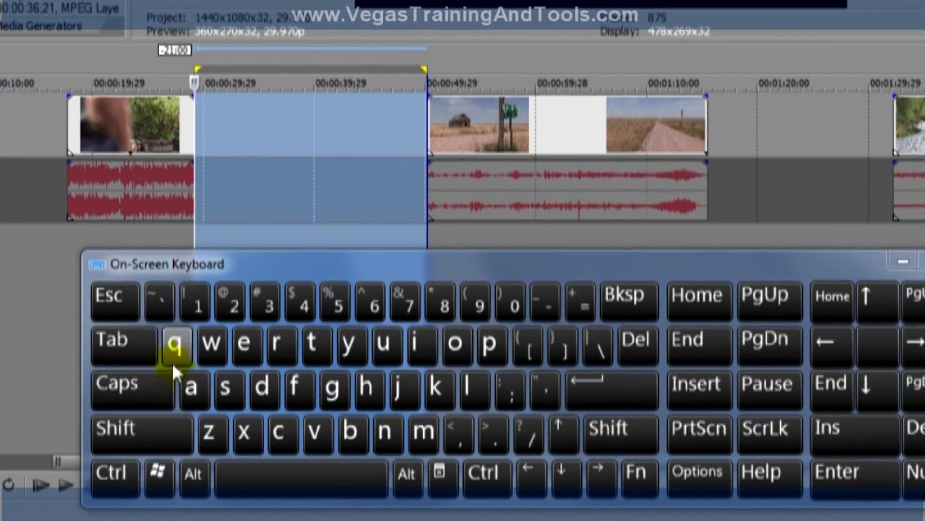
Step: Post-edit ripple so the second event abuts the first and later events shift left
{"action": "left_click", "coordinate": [115, 427]}
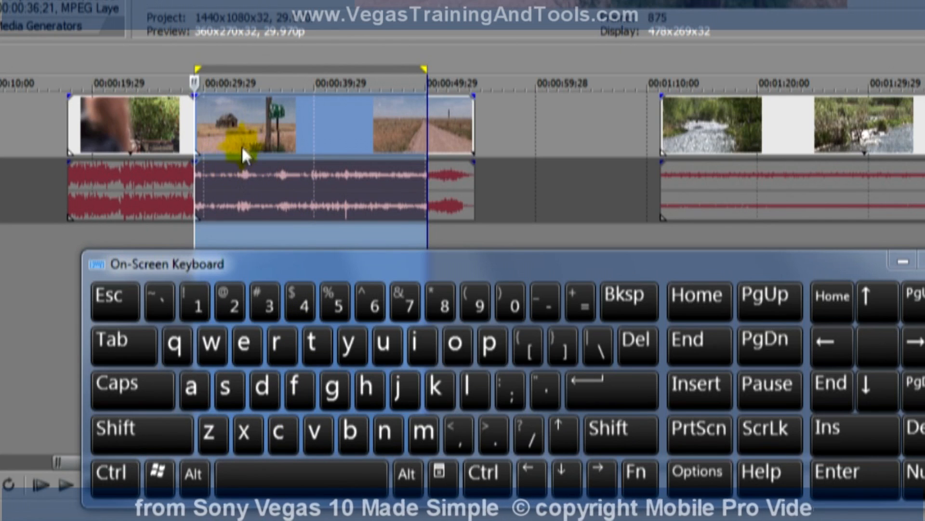
{"action": "mouse_move", "coordinate": [213, 144]}
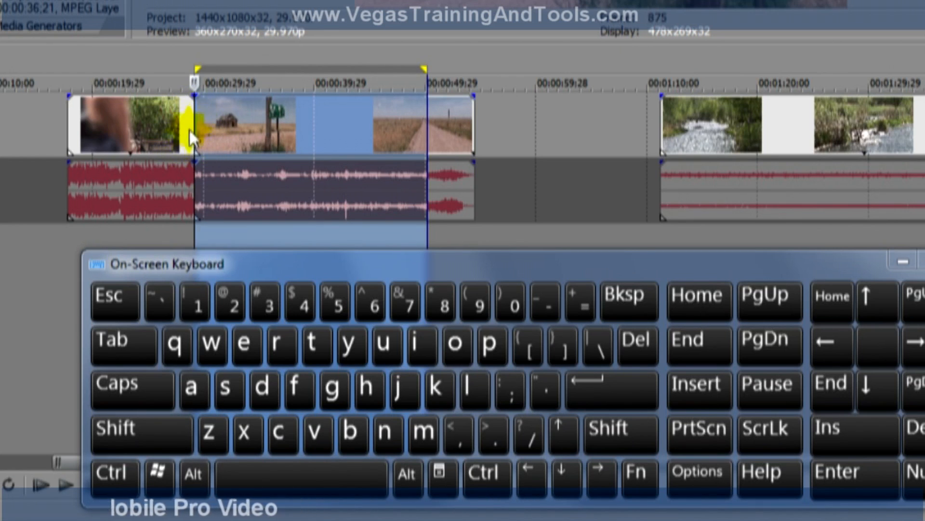
{"action": "left_click", "coordinate": [191, 127]}
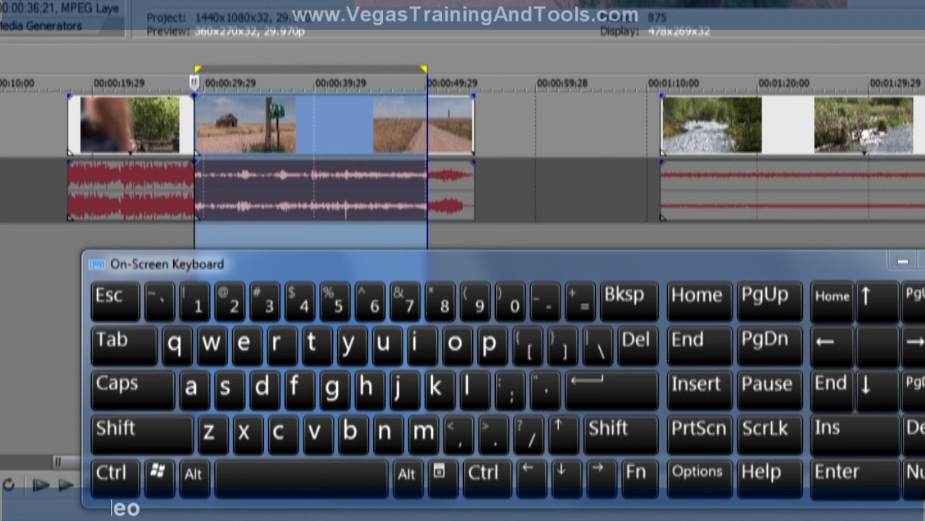
{"action": "mouse_move", "coordinate": [721, 134]}
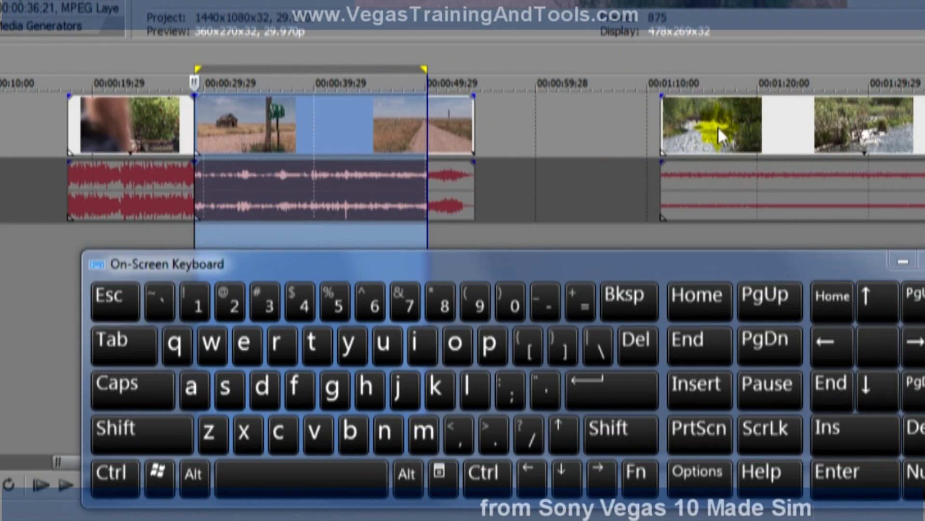